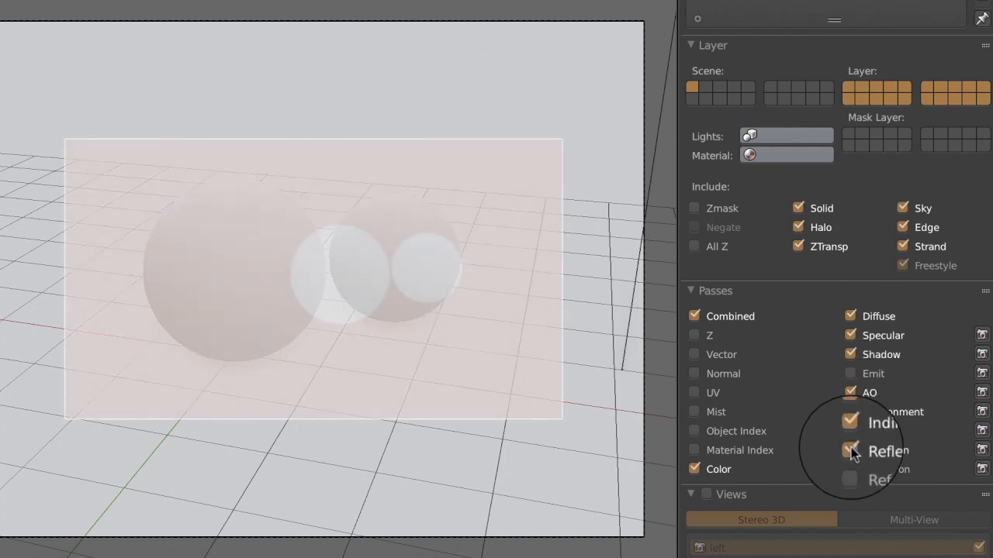
Tick the Indirect and Reflection render passes, keeping Color, Diffuse, Specular, Shadow and AO on.
click(851, 450)
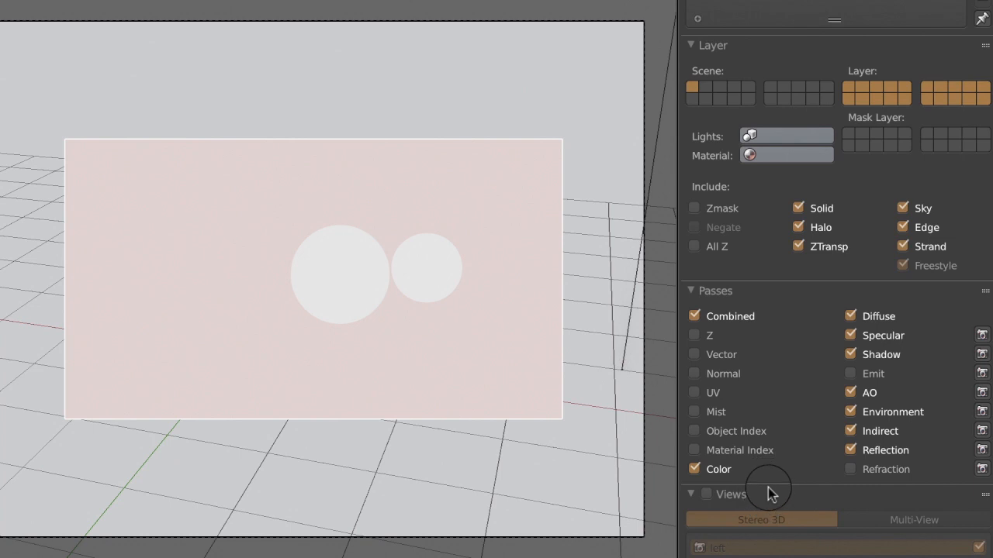